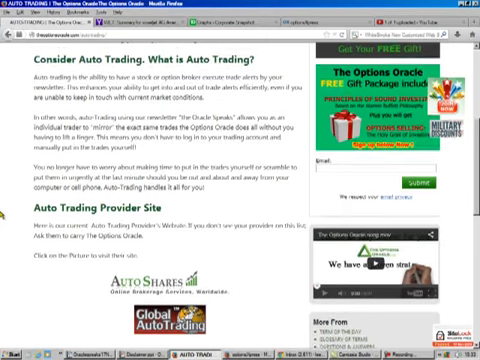
{"action": "scroll", "scroll_direction": "down", "scroll_amount": 3}
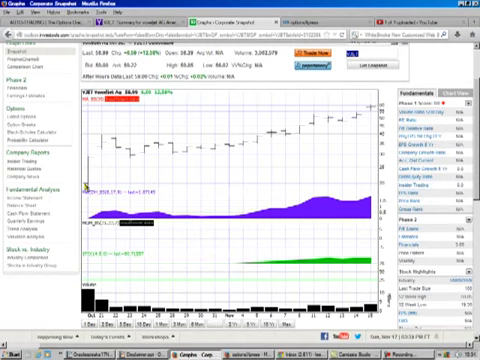
{"action": "mouse_move", "coordinate": [372, 110]}
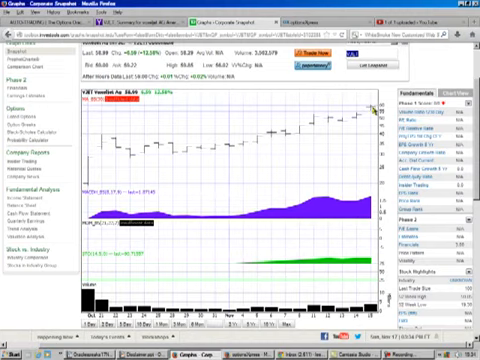